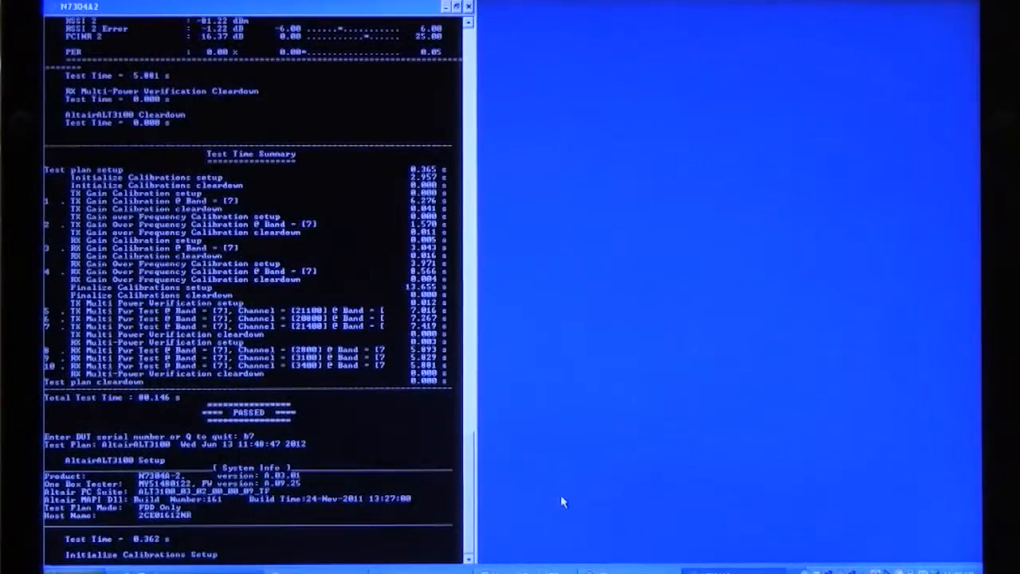
scroll(down, 3)
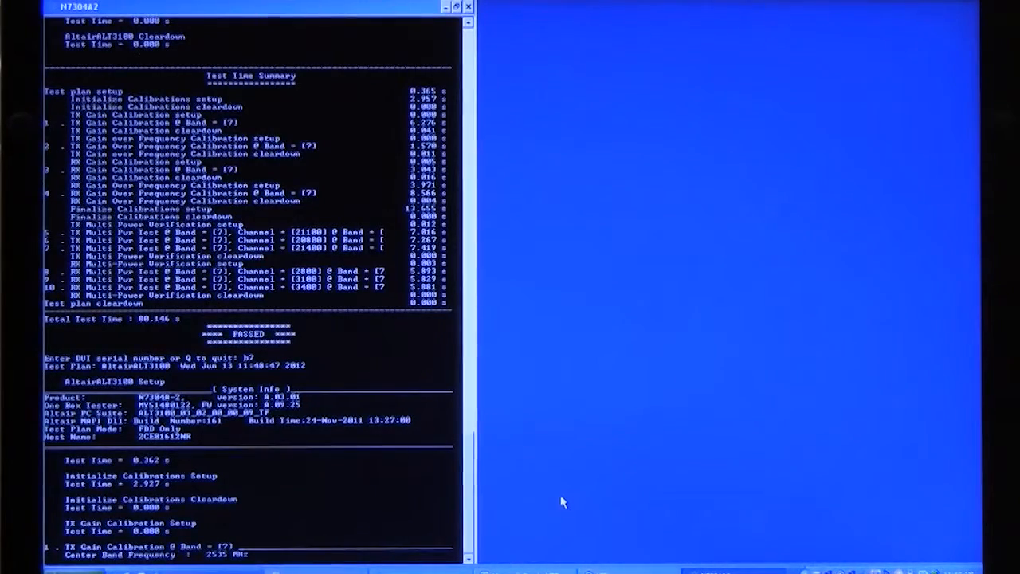
scroll(down, 3)
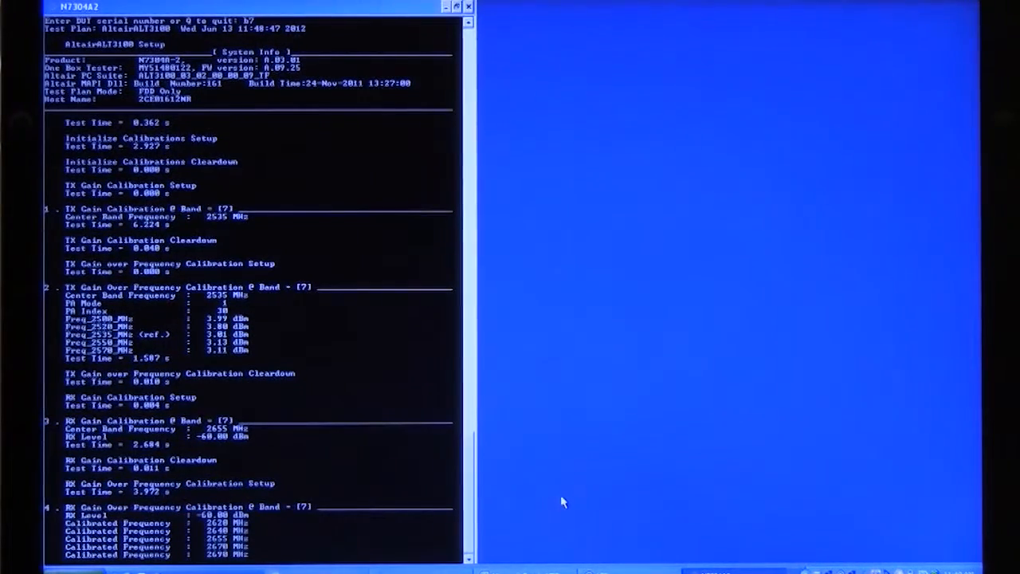
scroll(down, 3)
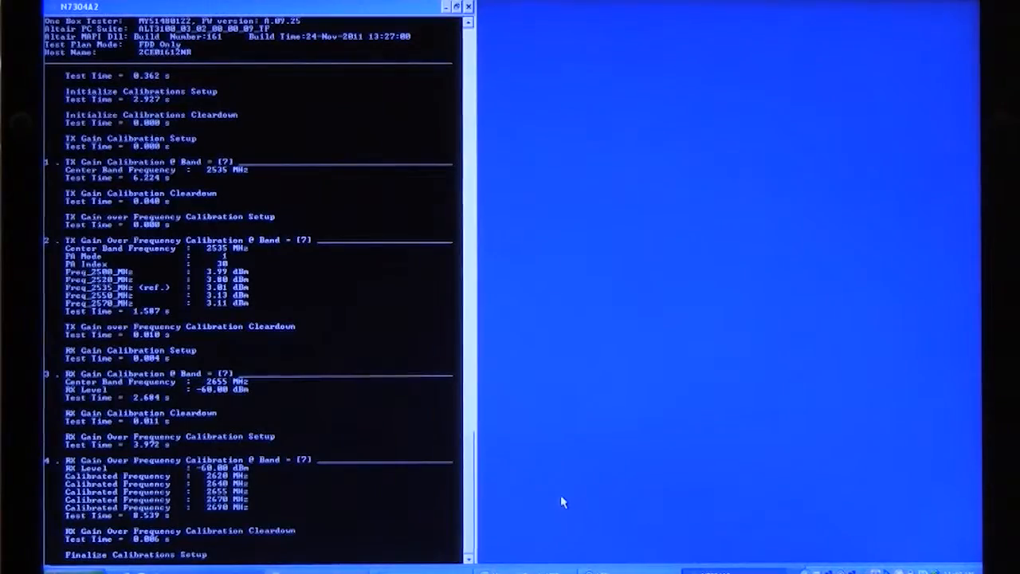
scroll(down, 3)
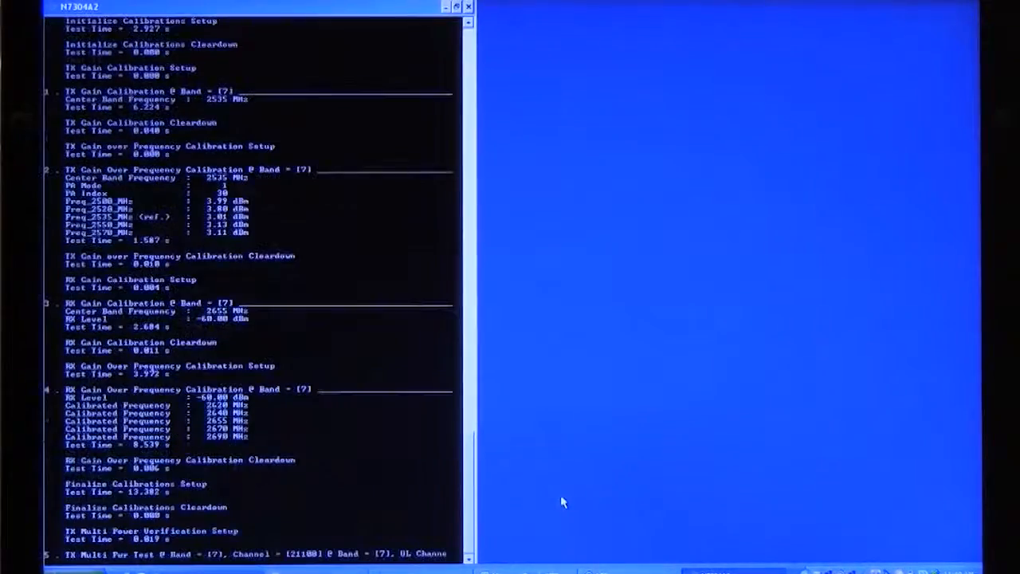
scroll(down, 3)
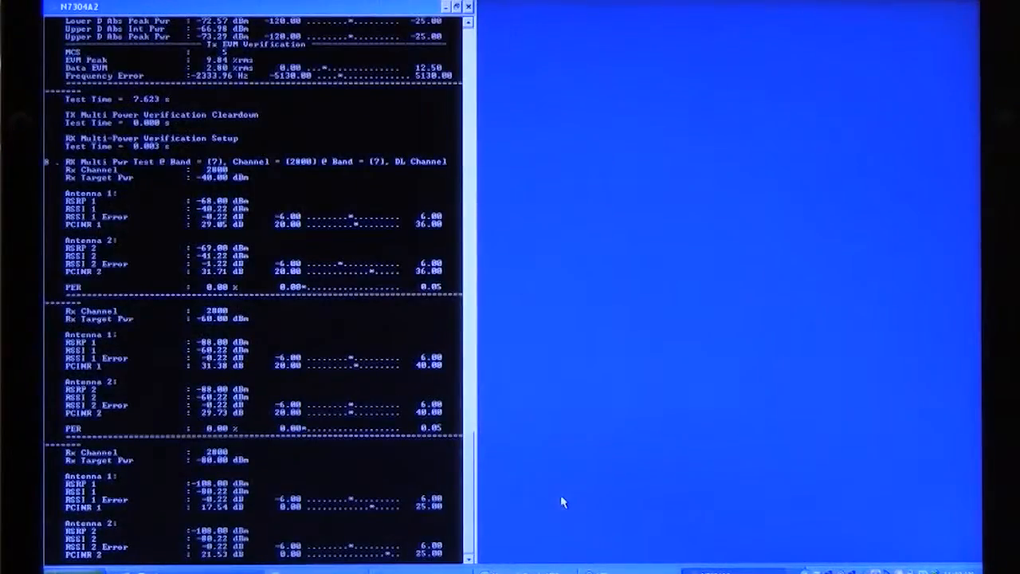
scroll(down, 3)
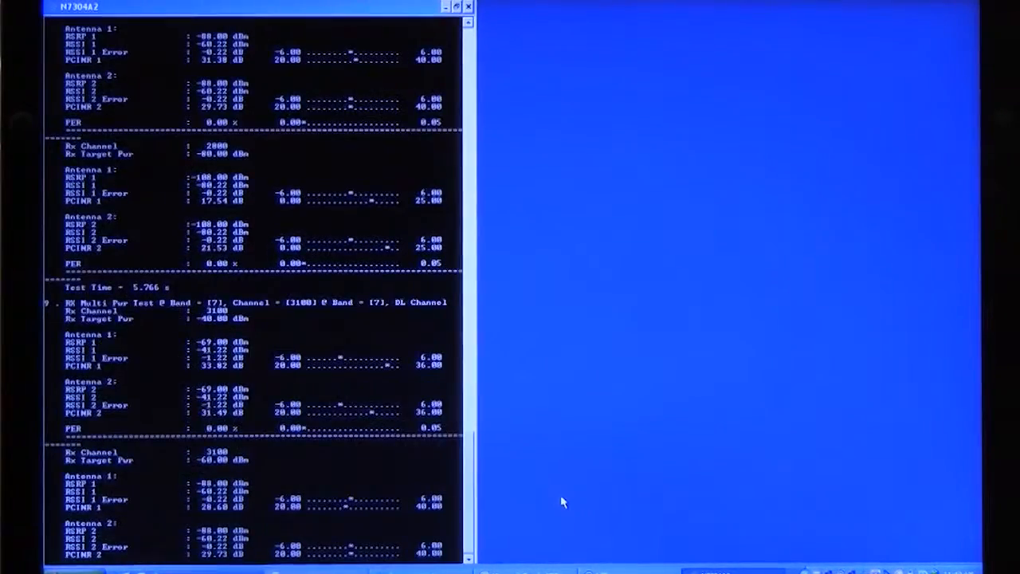
scroll(down, 3)
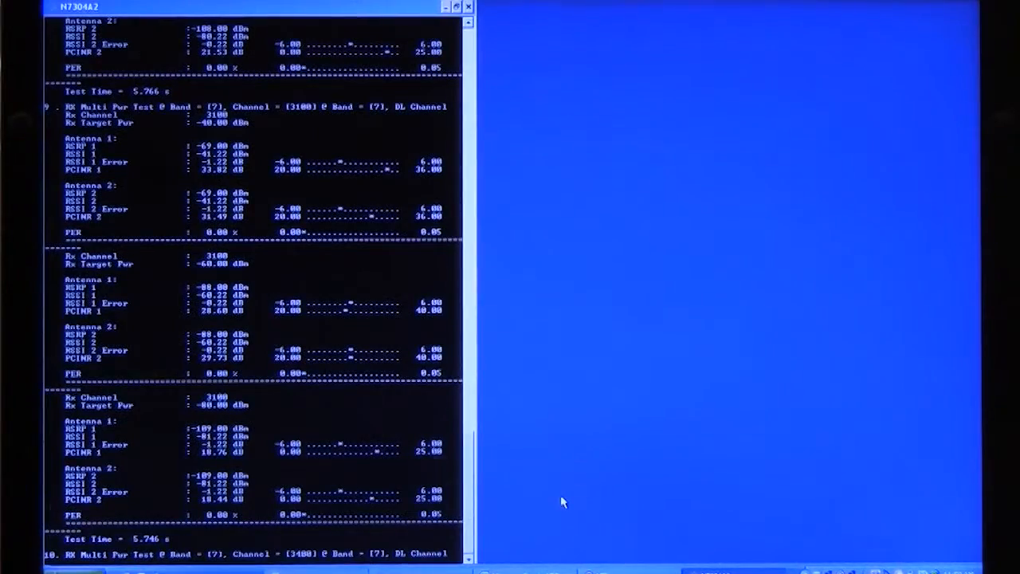
scroll(down, 3)
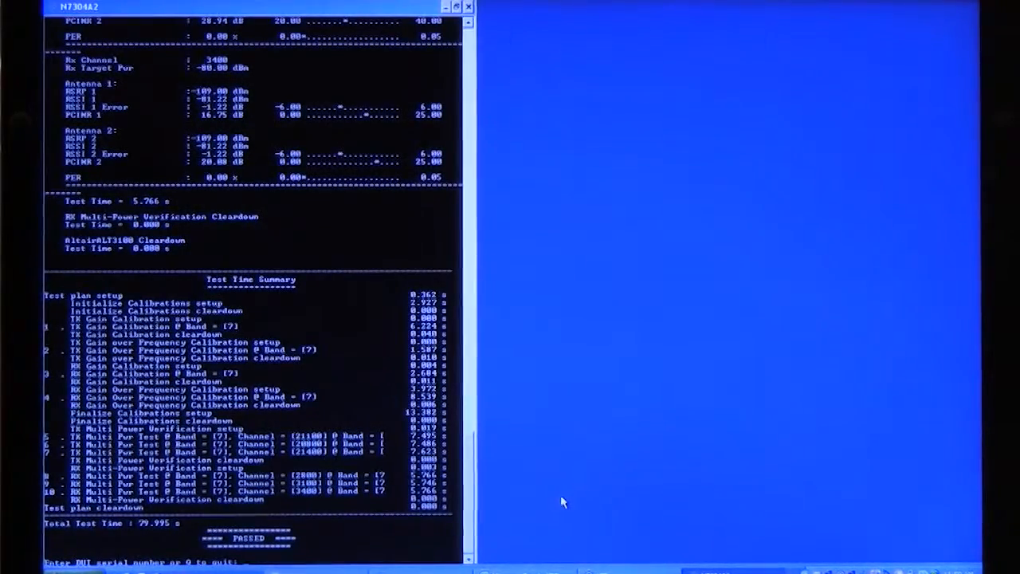